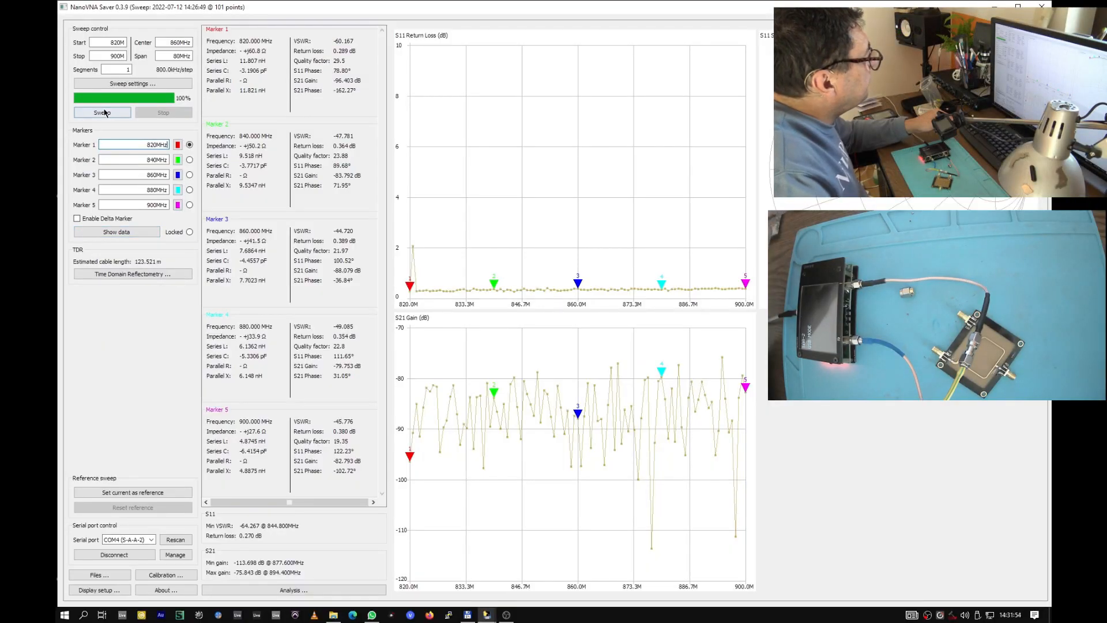
Re-run the 820–900 MHz through-connection sweep so S21 reads near 0 dB.
{"action": "left_click", "coordinate": [101, 112]}
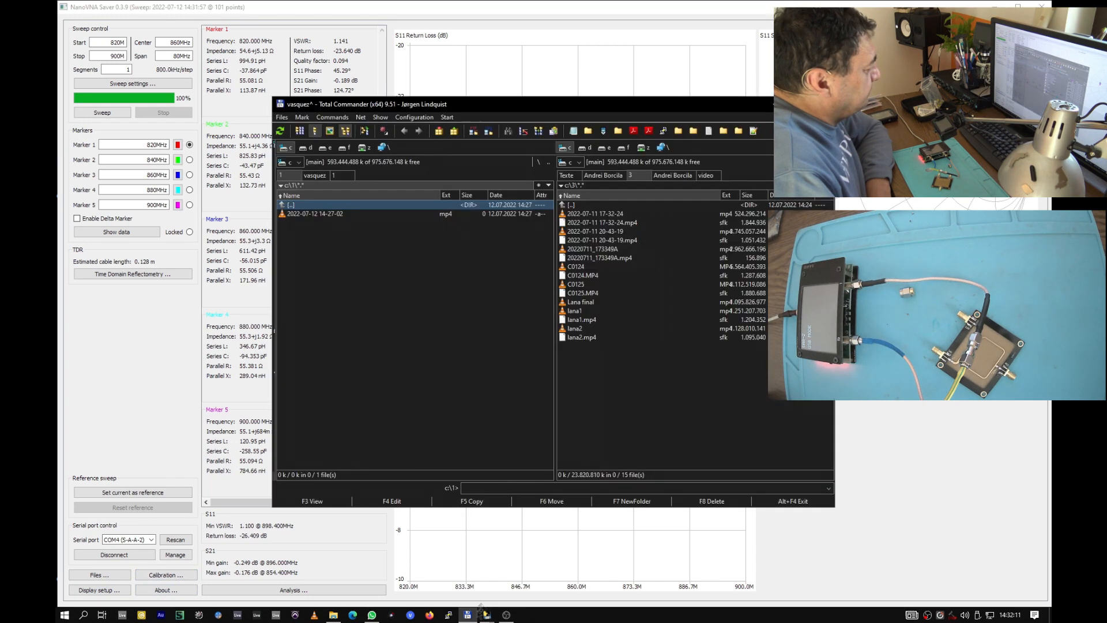
{"action": "left_click", "coordinate": [101, 112]}
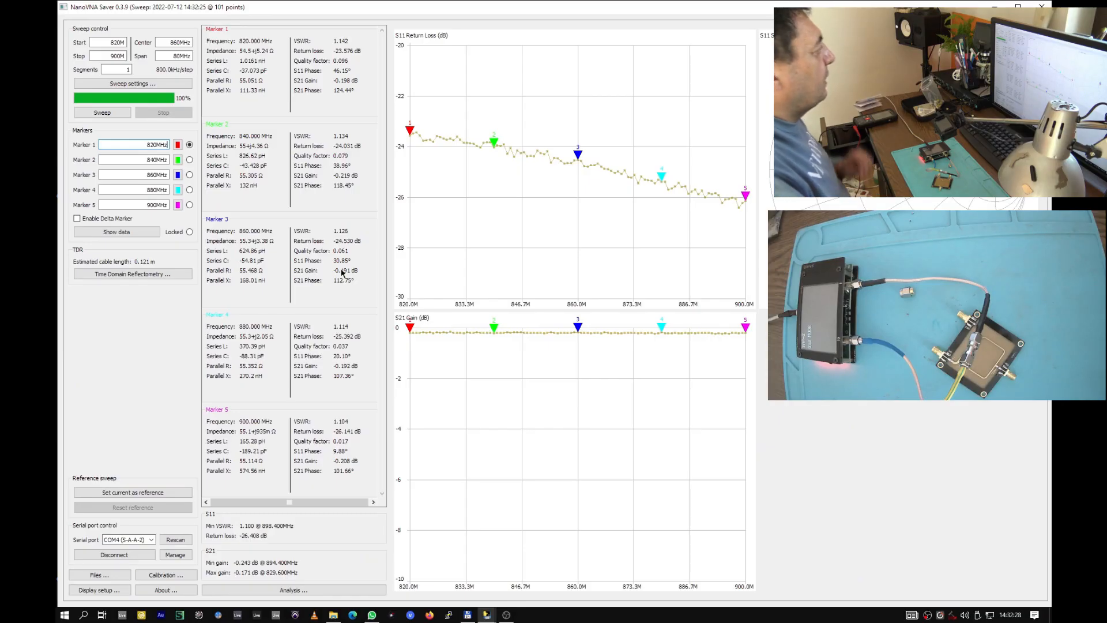
Set marker 1 to 868 MHz and sweep the splitter's through path, reading about −4.4 dB.
{"action": "triple_click", "coordinate": [134, 145]}
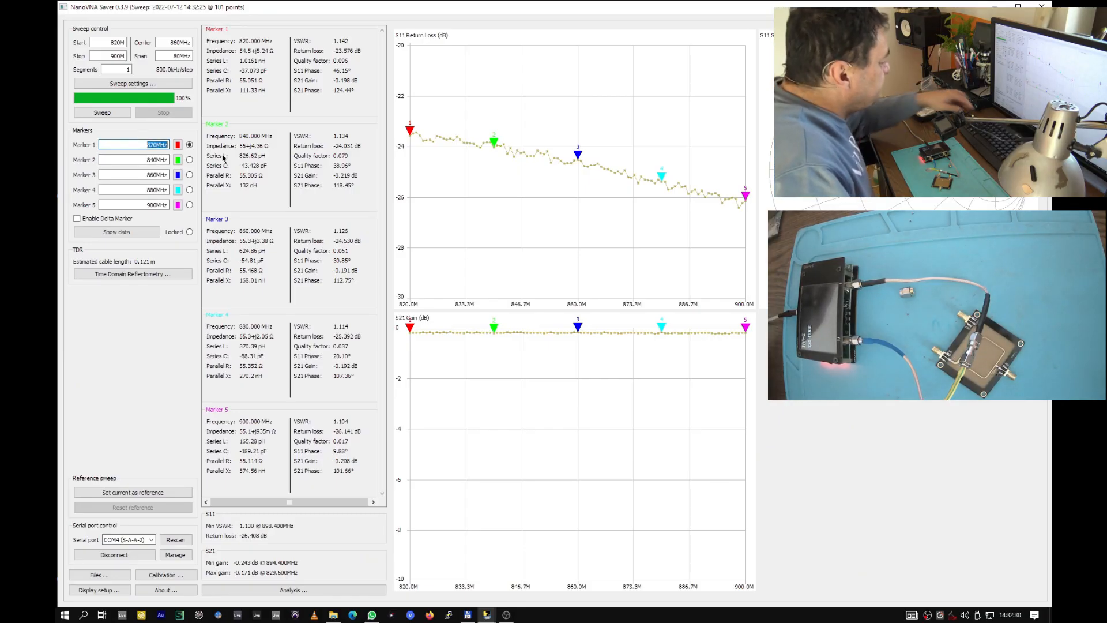
{"action": "type", "text": "868"}
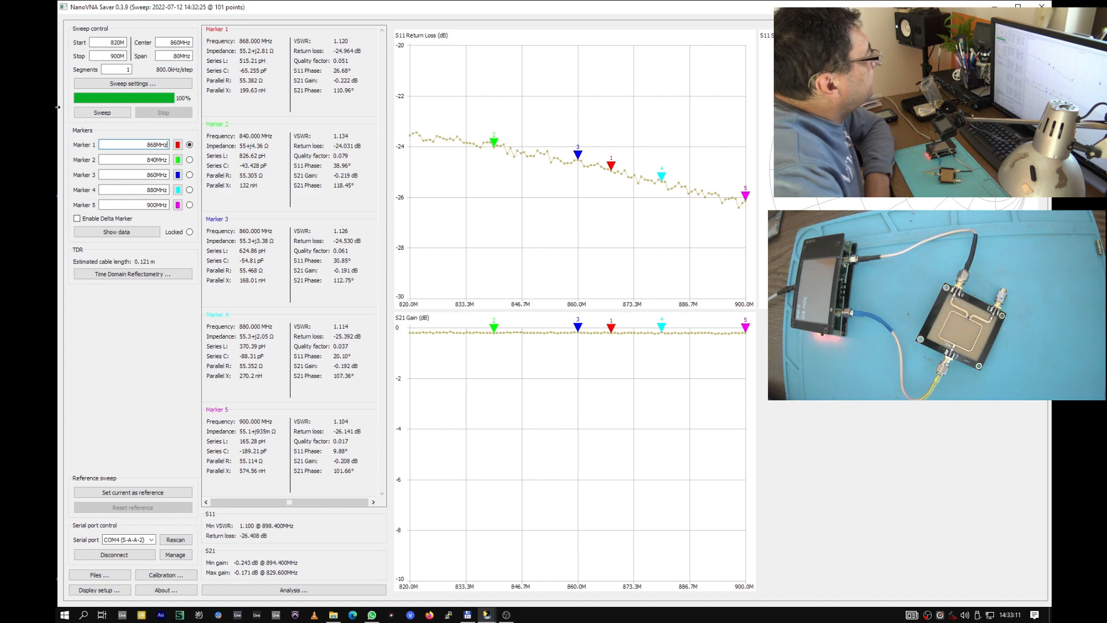
{"action": "left_click", "coordinate": [102, 112]}
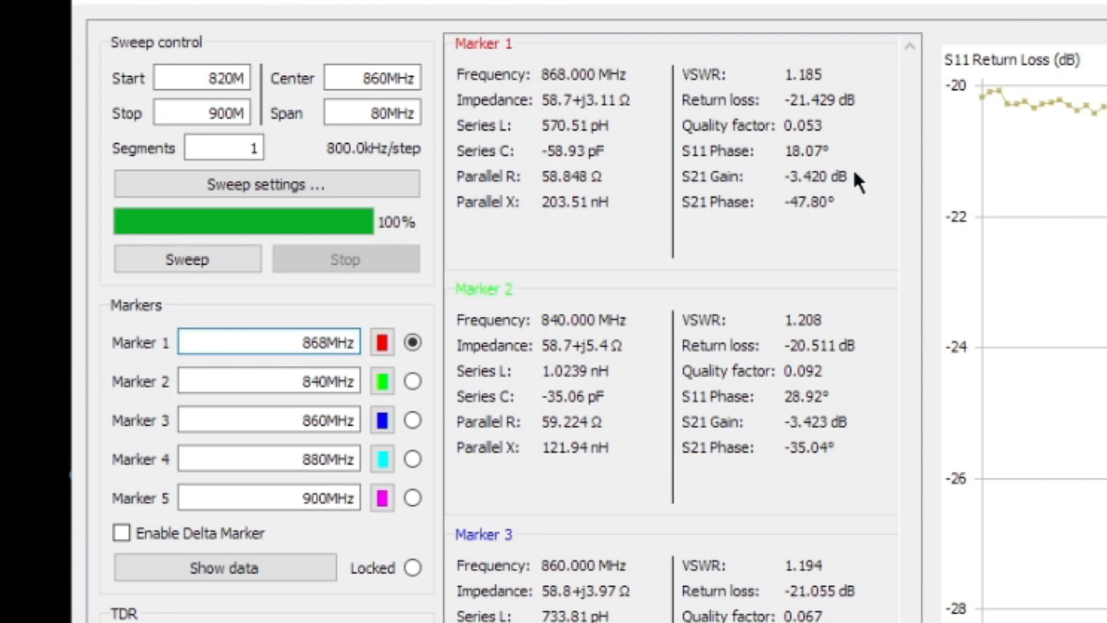
{"action": "left_click", "coordinate": [282, 342]}
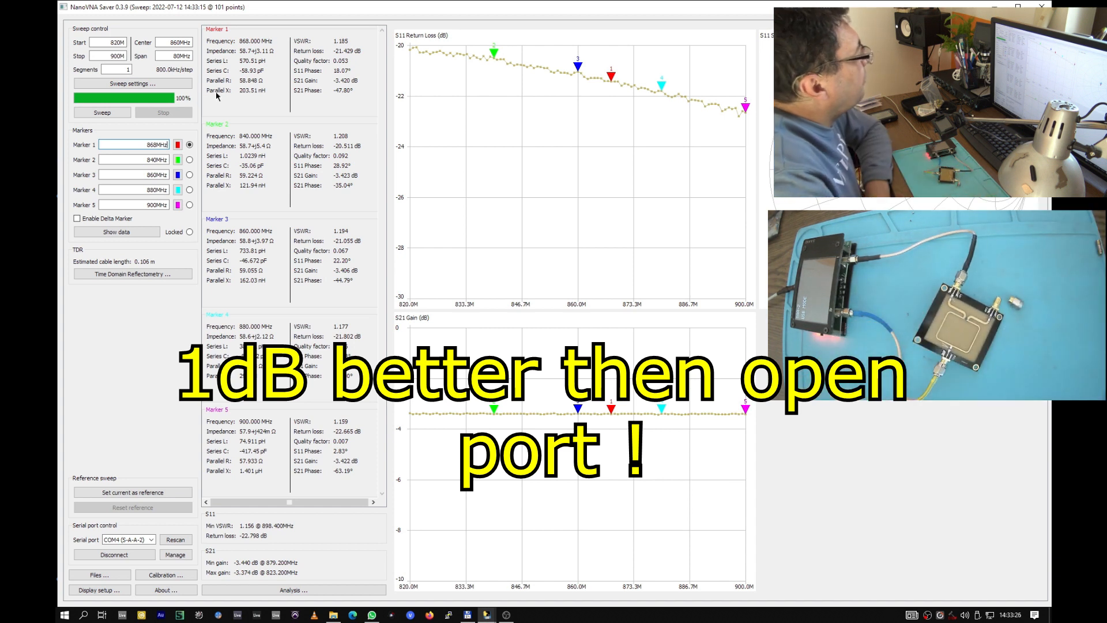
{"action": "left_click", "coordinate": [101, 112]}
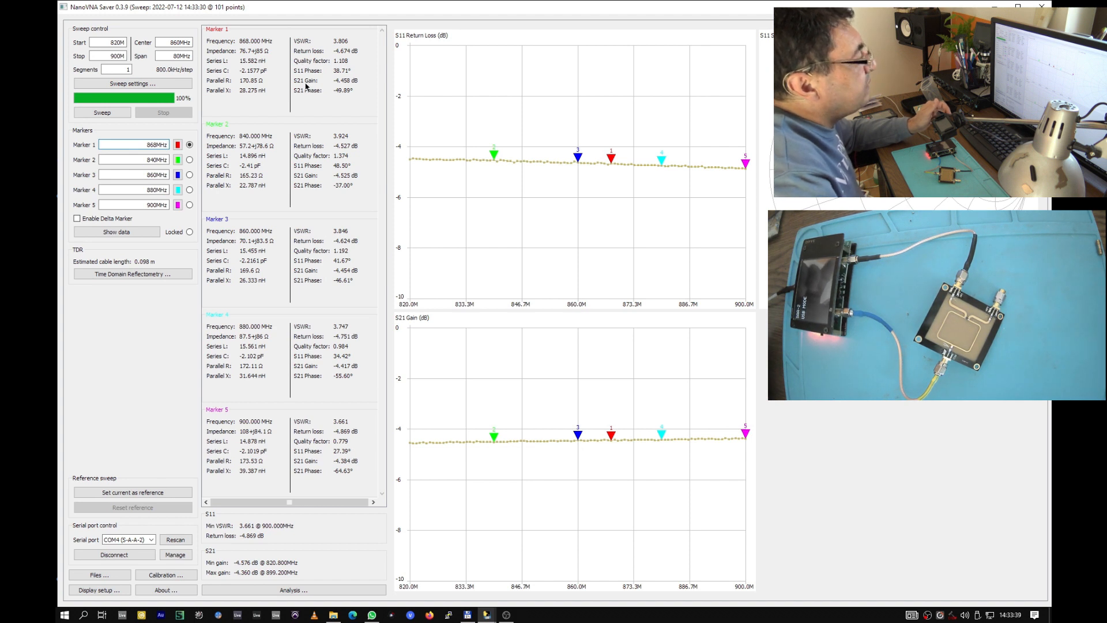
Repeat the splitter sweep until S21 at 868 MHz reads about −3.35 dB.
{"action": "left_click", "coordinate": [101, 112]}
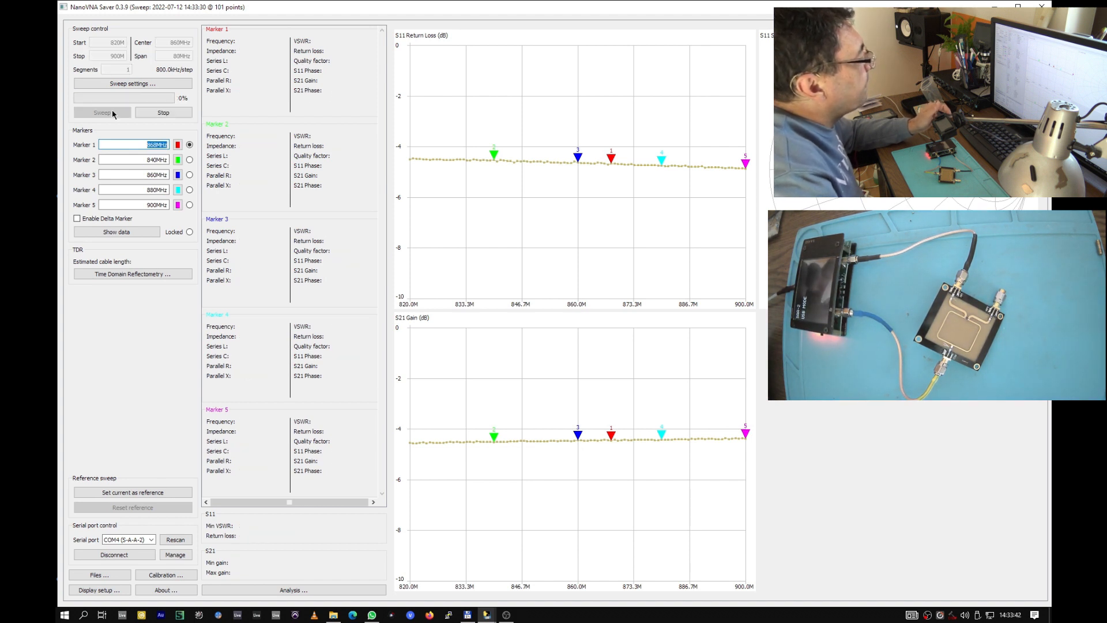
{"action": "left_click", "coordinate": [102, 112]}
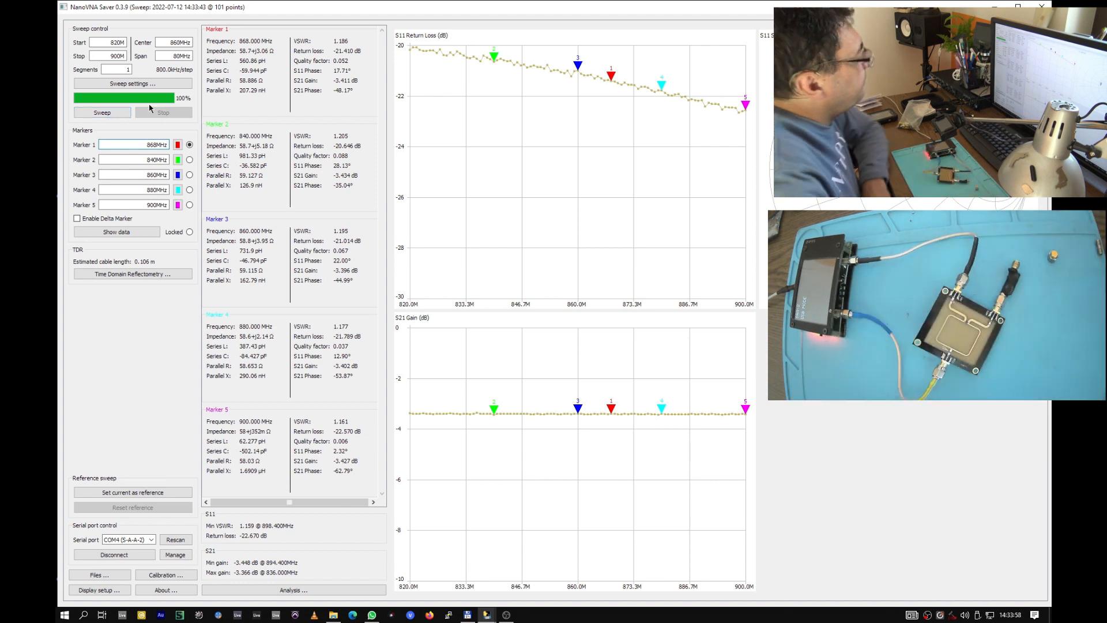
{"action": "left_click", "coordinate": [101, 113]}
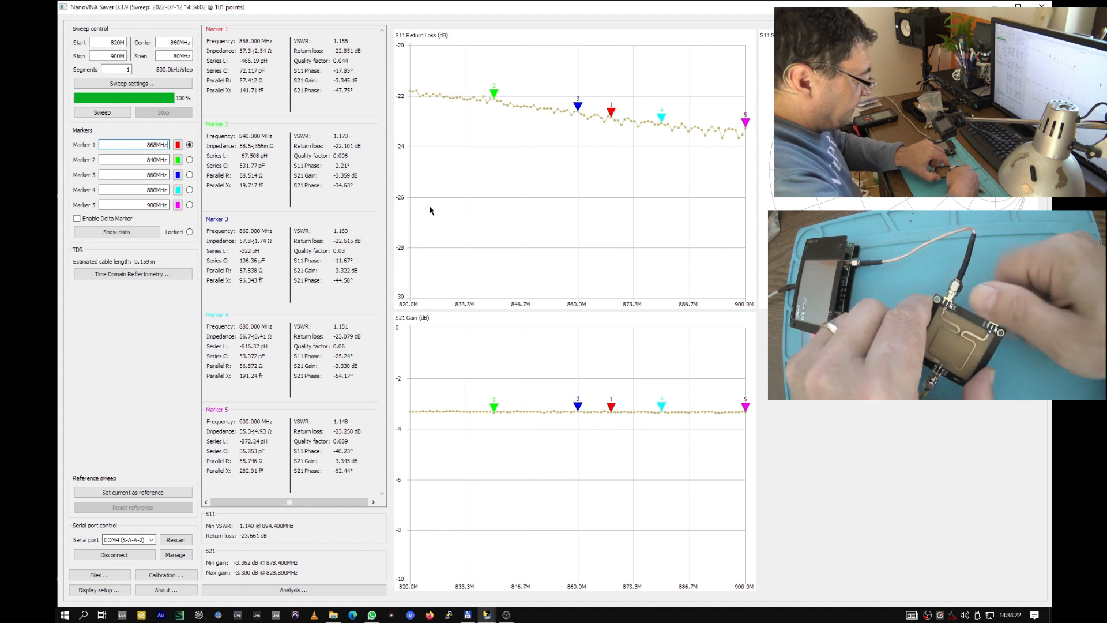
Sweep the recabled output-to-output path, giving about −18.5 dB isolation at 868 MHz.
{"action": "left_click", "coordinate": [102, 112]}
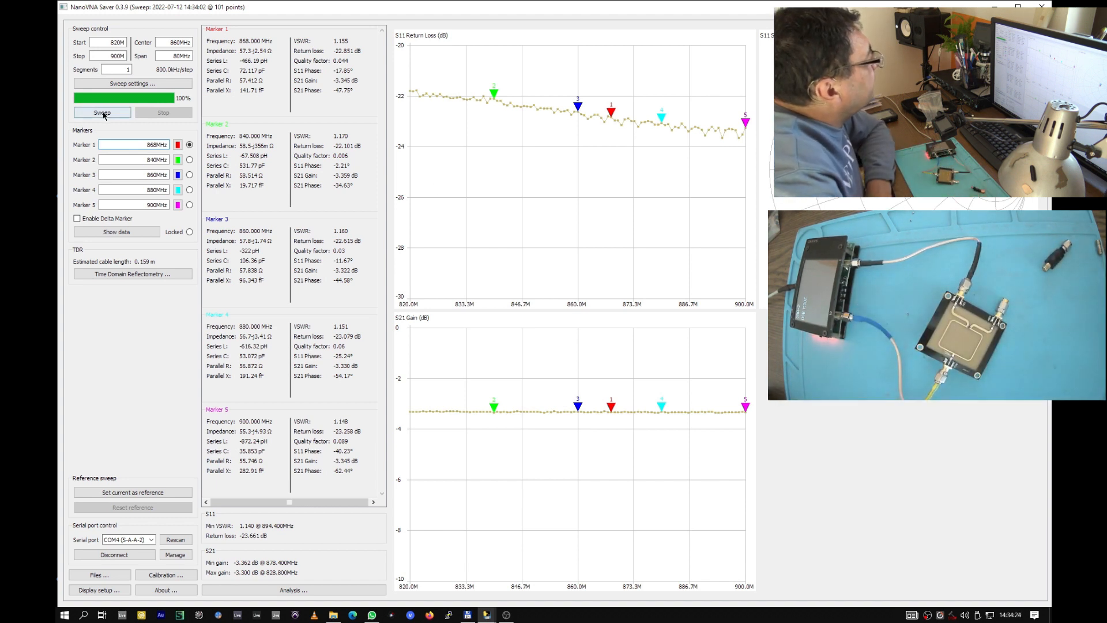
{"action": "left_click", "coordinate": [102, 113]}
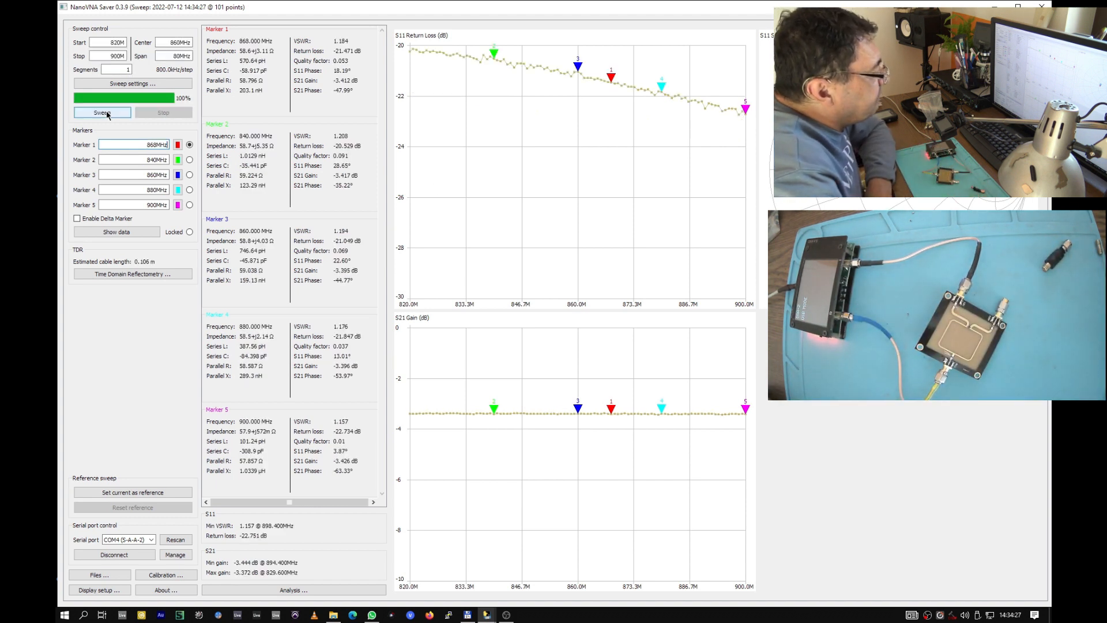
{"action": "left_click", "coordinate": [102, 112]}
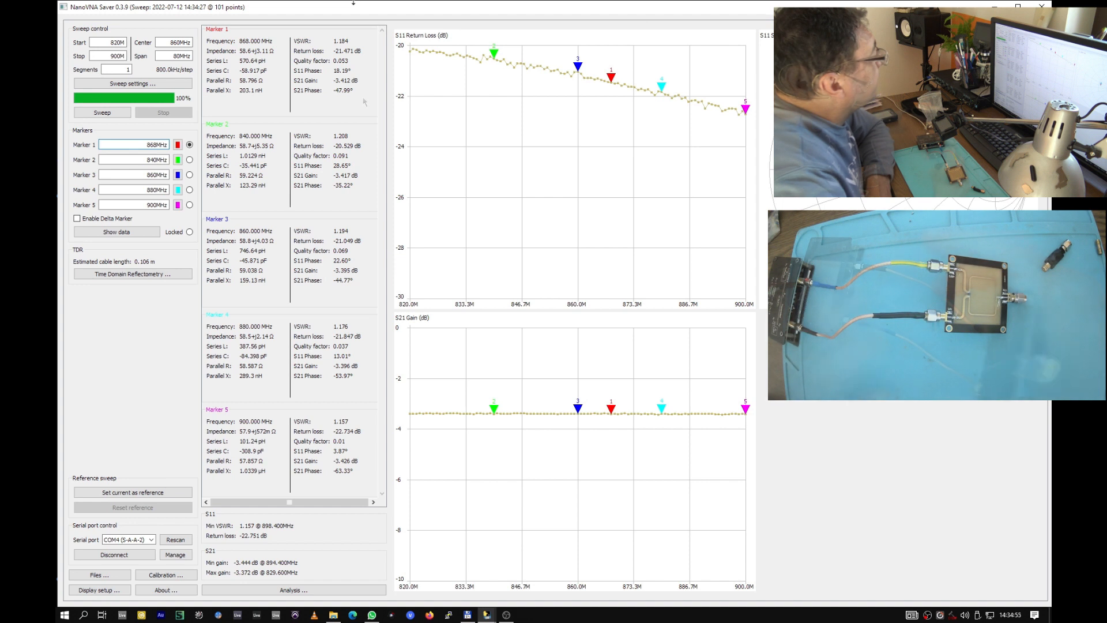
{"action": "left_click", "coordinate": [102, 113]}
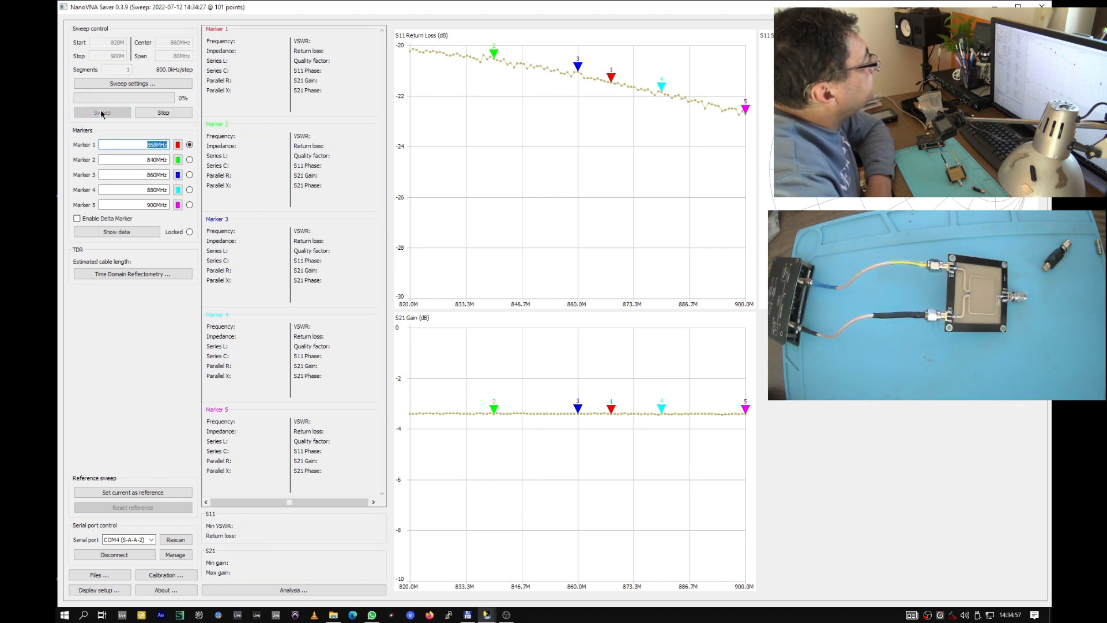
{"action": "left_click", "coordinate": [102, 113]}
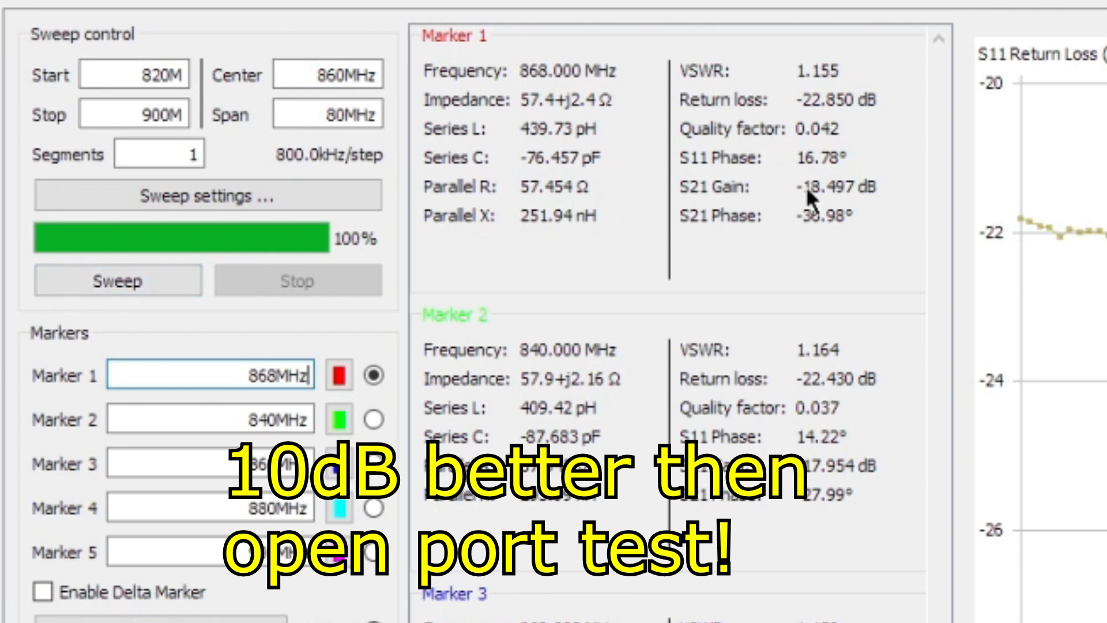
{"action": "mouse_move", "coordinate": [840, 201]}
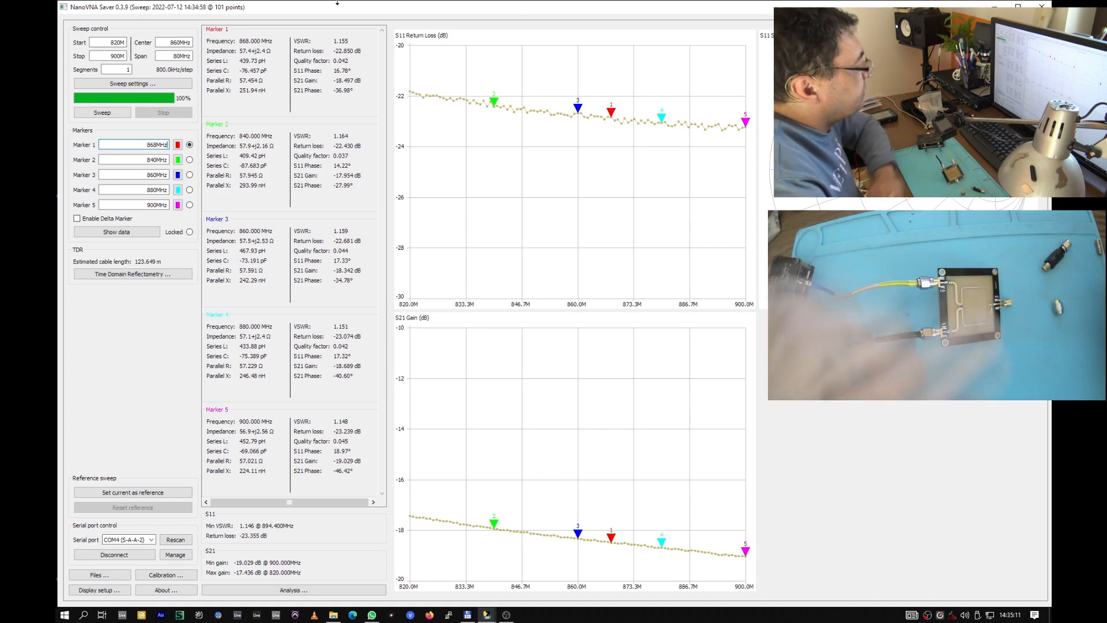
Re-sweep the isolation path several times while adjusting connections, holding about −18.5 dB.
{"action": "left_click", "coordinate": [101, 113]}
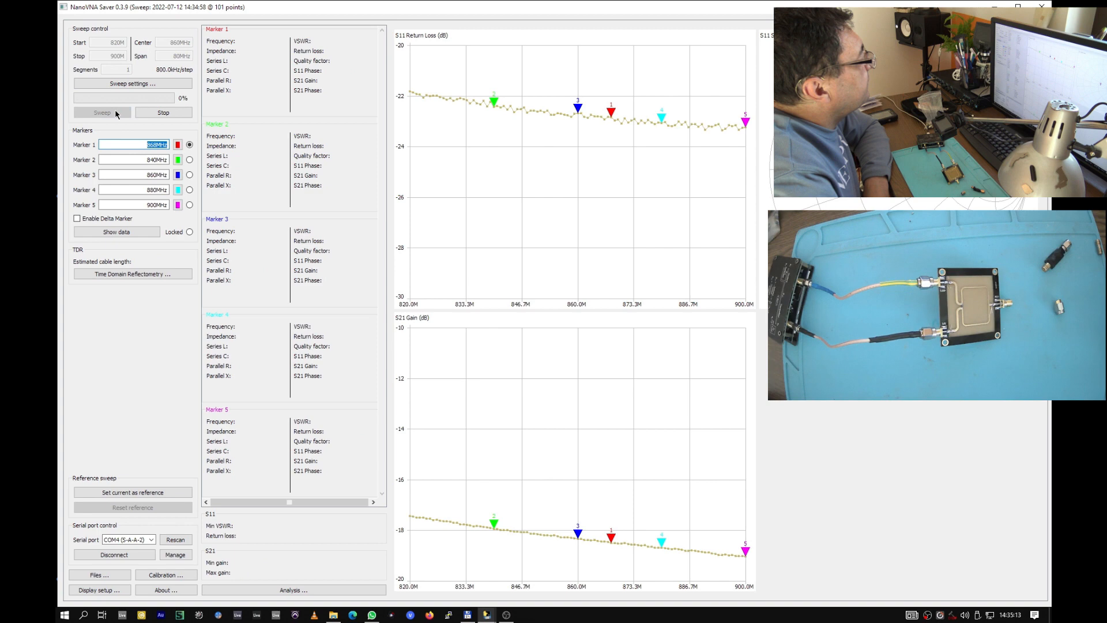
{"action": "left_click", "coordinate": [101, 113]}
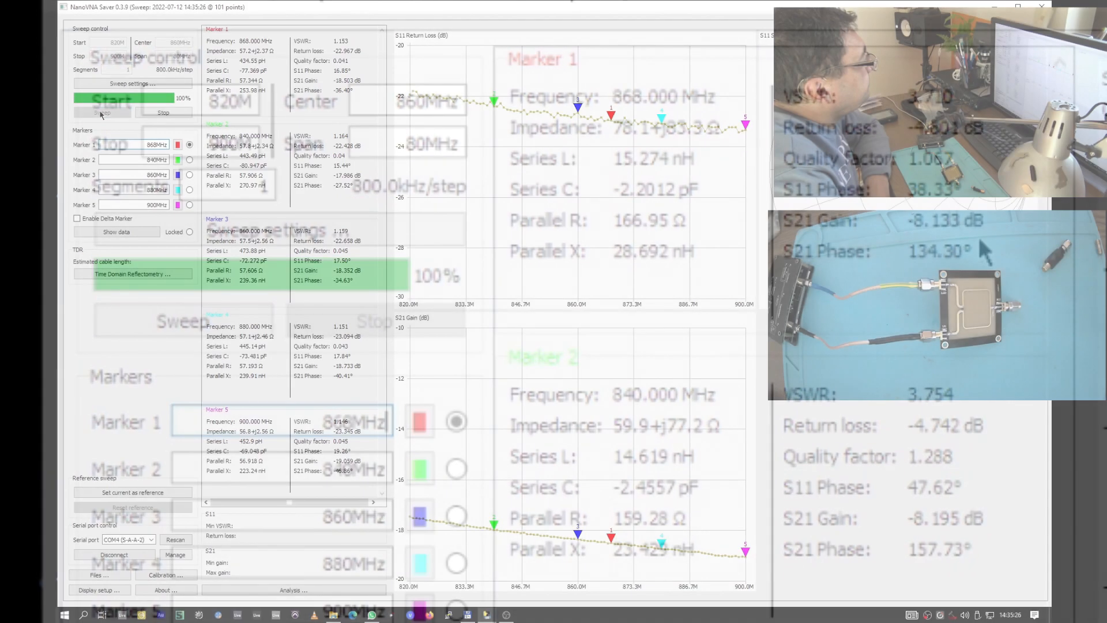
{"action": "left_click", "coordinate": [102, 112]}
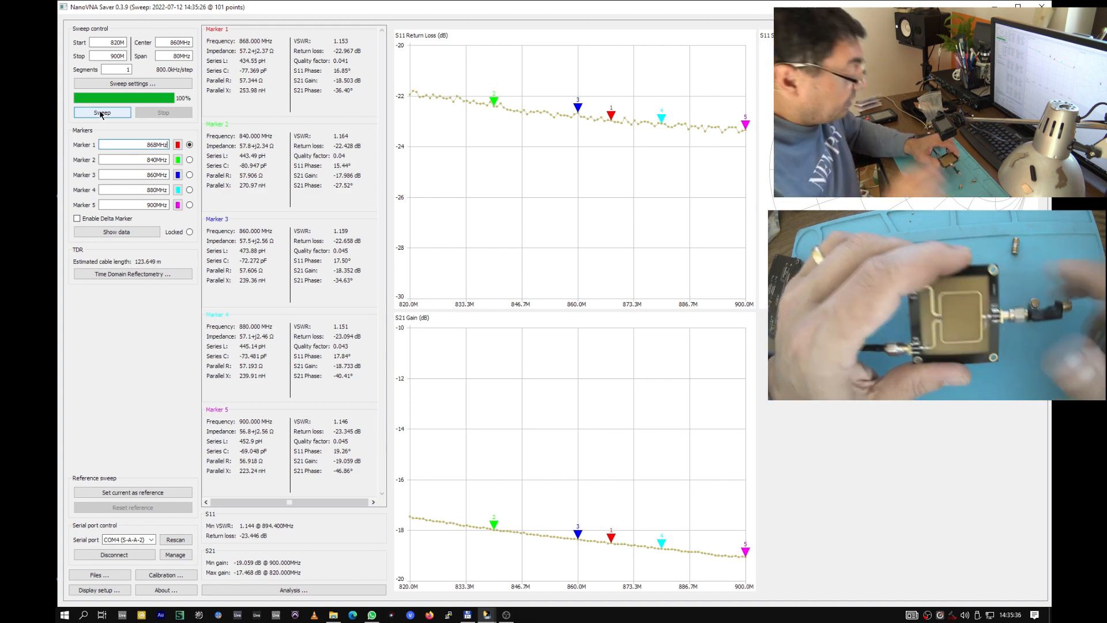
{"action": "left_click", "coordinate": [101, 113]}
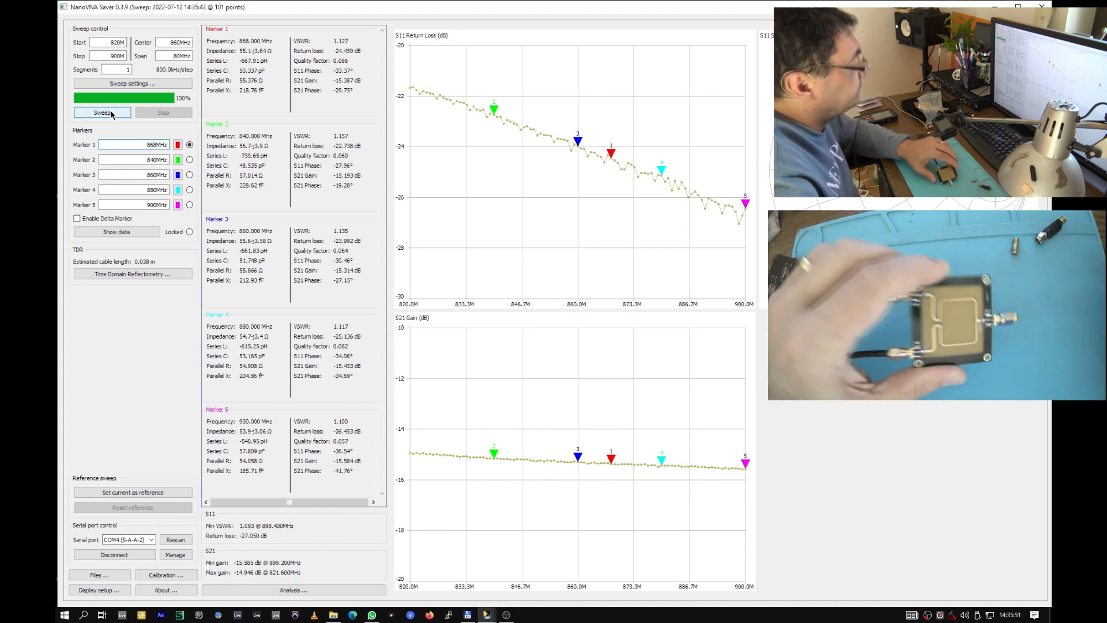
{"action": "left_click", "coordinate": [102, 112]}
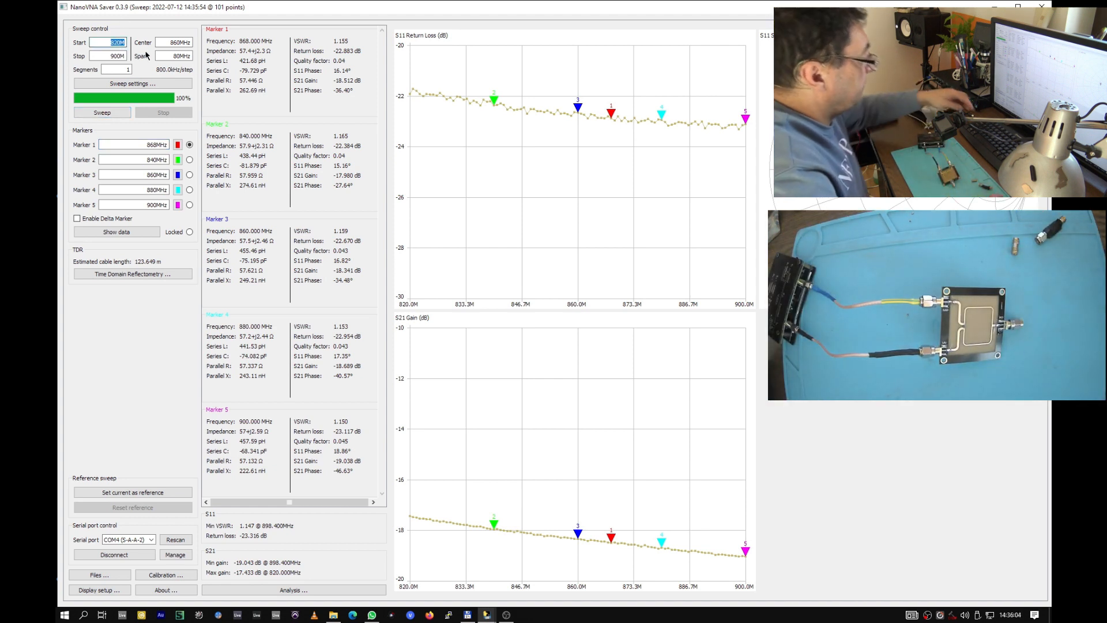
Set the sweep to 500–1200 MHz and sweep the splitter across that range.
{"action": "type", "text": "500m"}
{"action": "left_click", "coordinate": [107, 55]}
{"action": "type", "text": "1200m"}
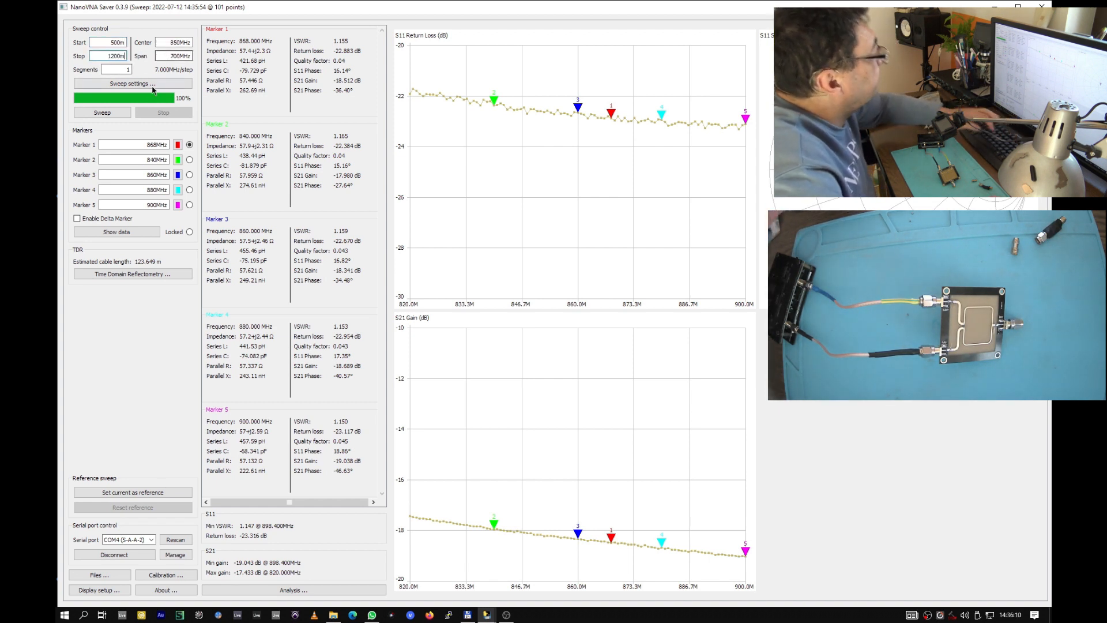
{"action": "left_click", "coordinate": [102, 112]}
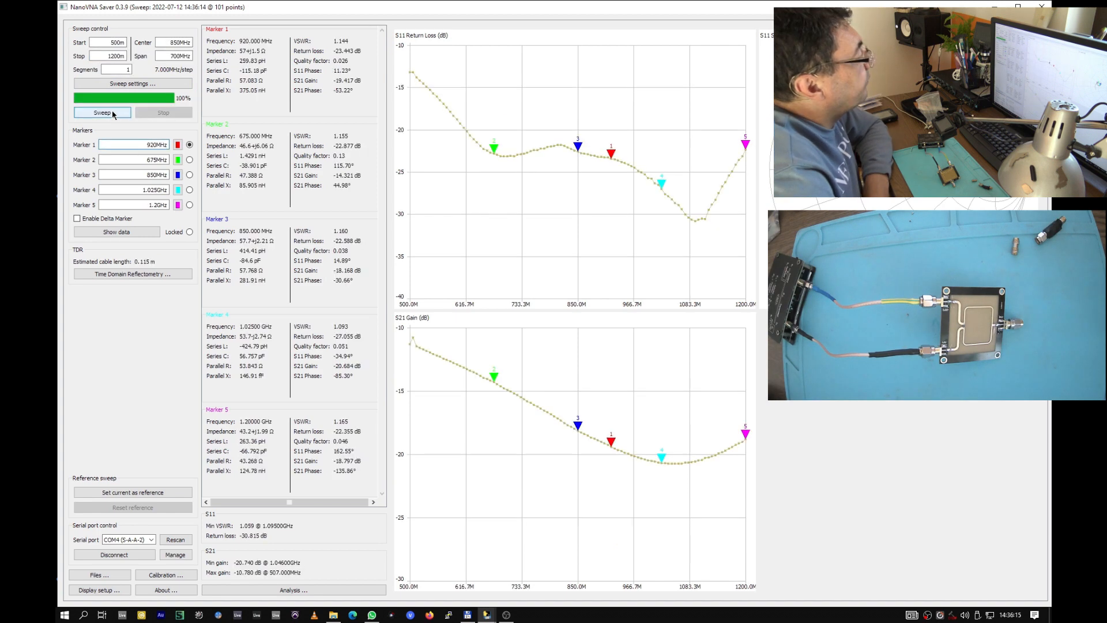
{"action": "left_click", "coordinate": [102, 113]}
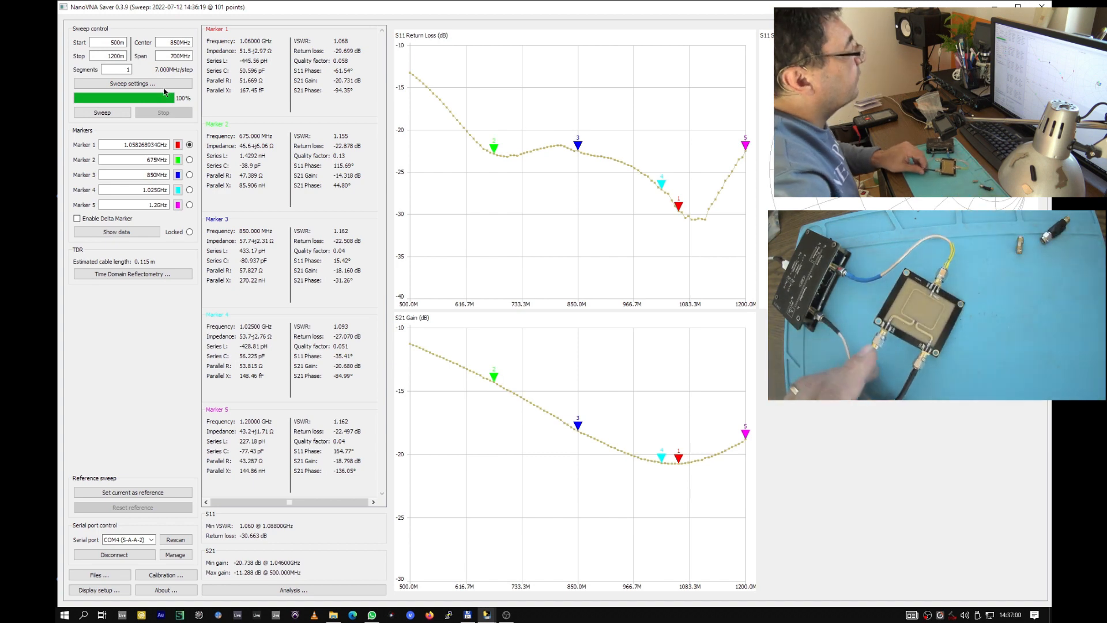
{"action": "left_click", "coordinate": [101, 113]}
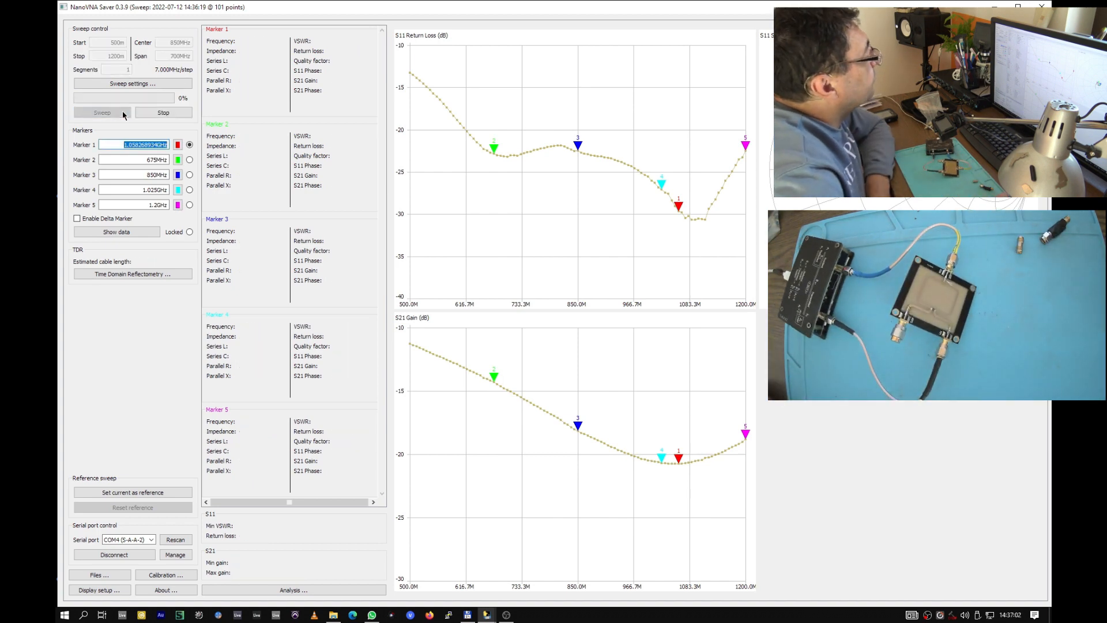